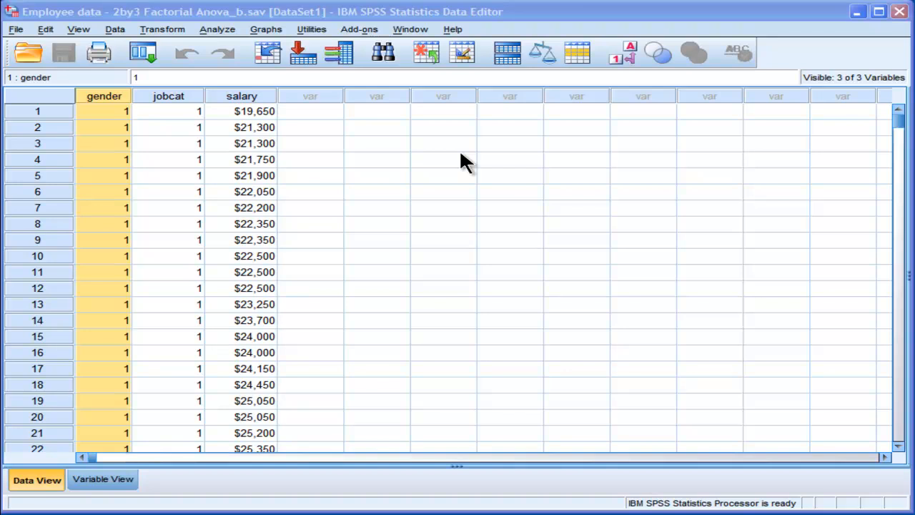
mouse_move(155, 185)
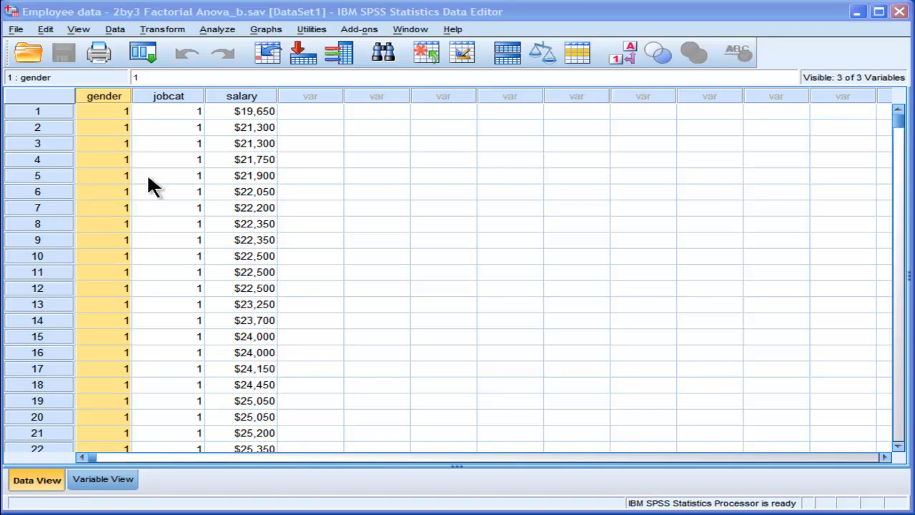
Step: Browse the gender, jobcat and salary columns and values in Data View
left_click(102, 112)
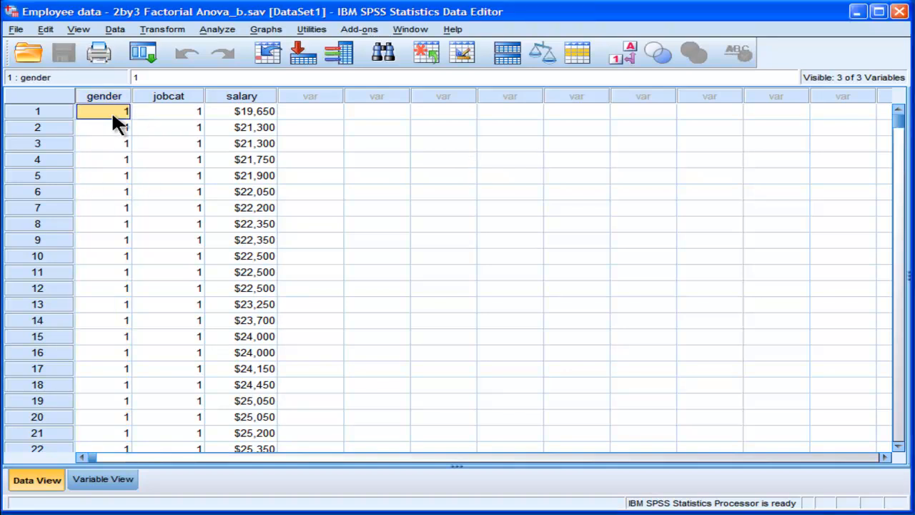
mouse_move(158, 128)
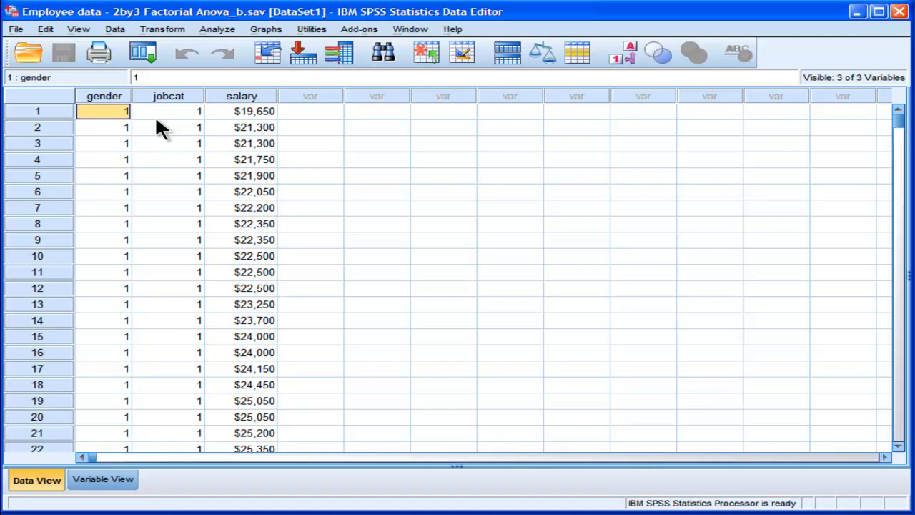
left_click(103, 94)
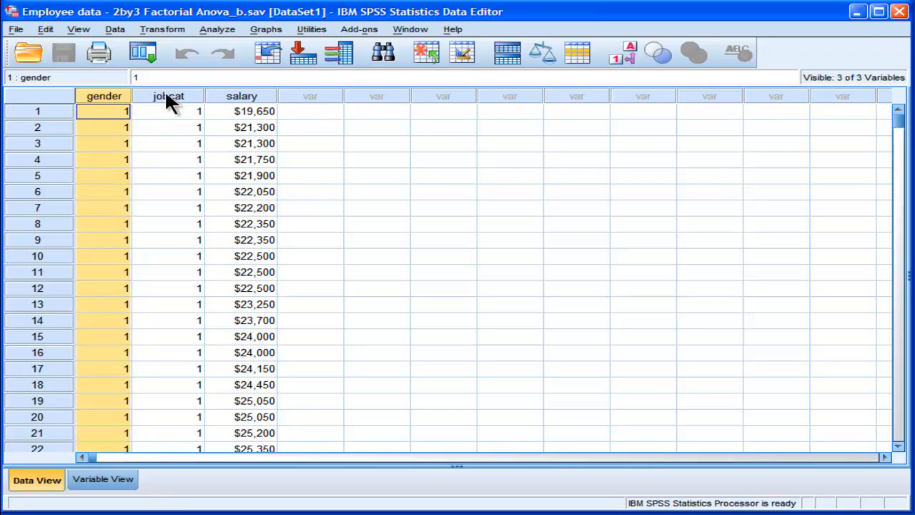
left_click(169, 111)
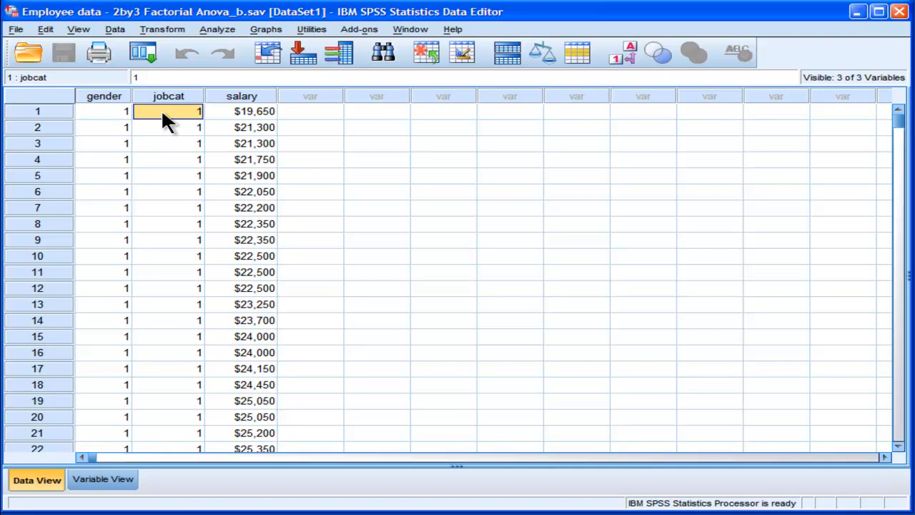
left_click(103, 112)
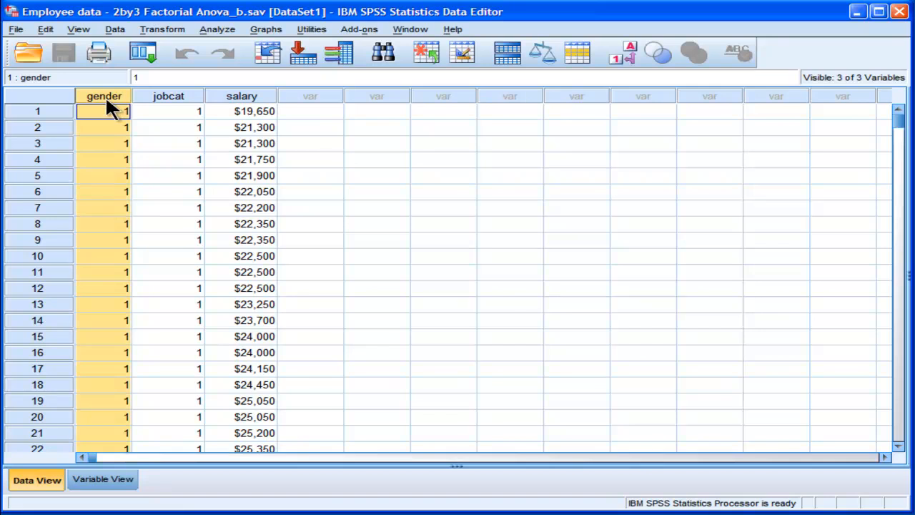
mouse_move(812, 199)
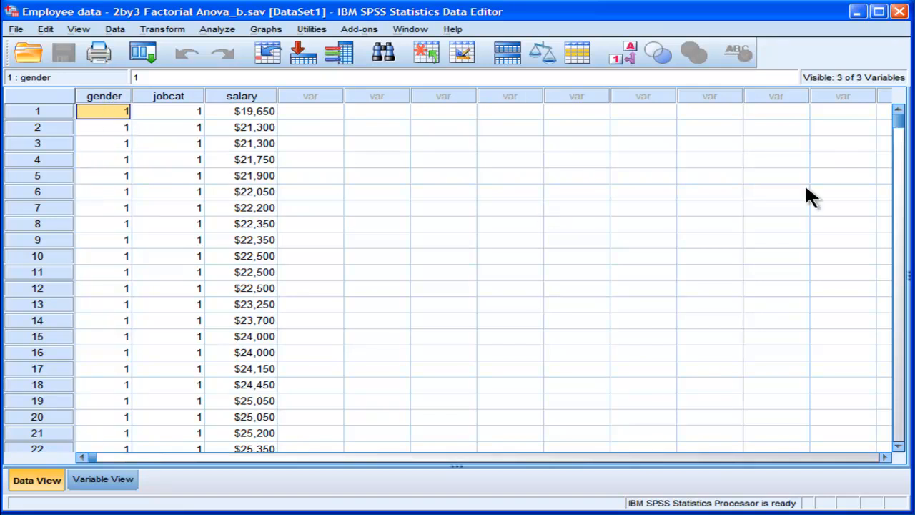
mouse_move(297, 170)
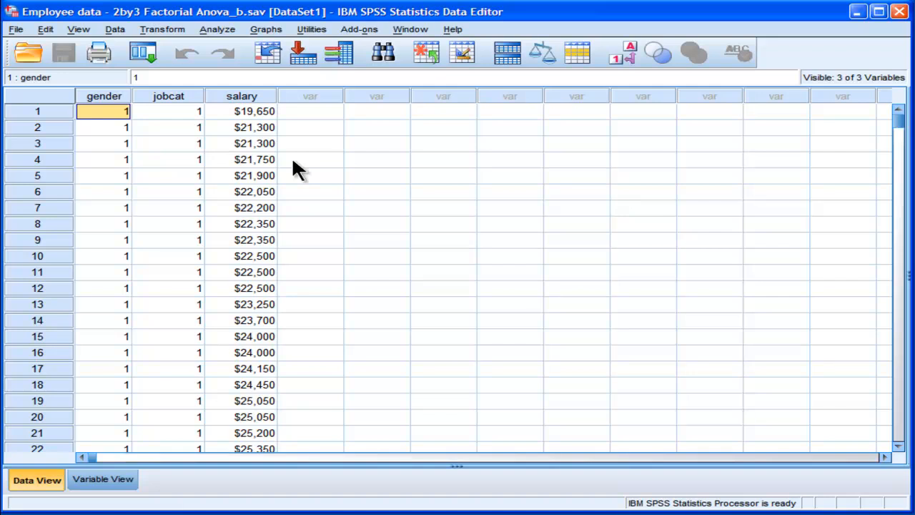
left_click(169, 96)
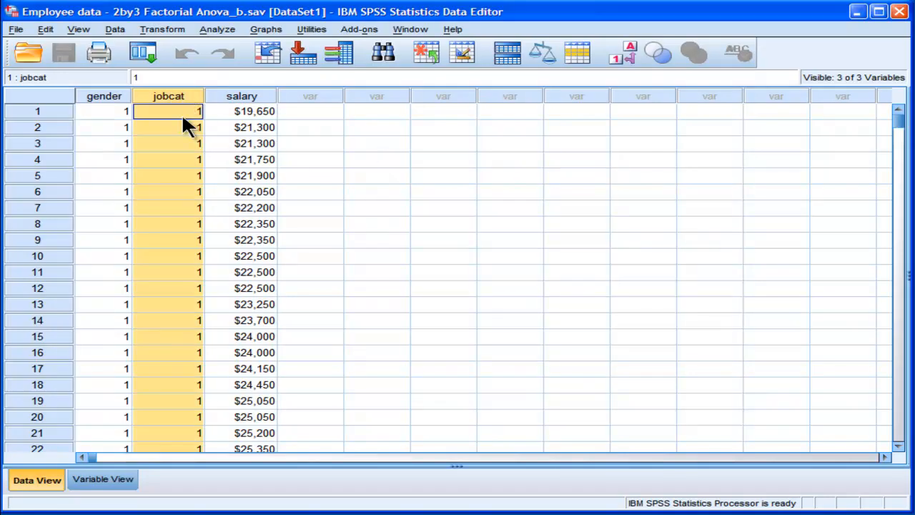
left_click(169, 111)
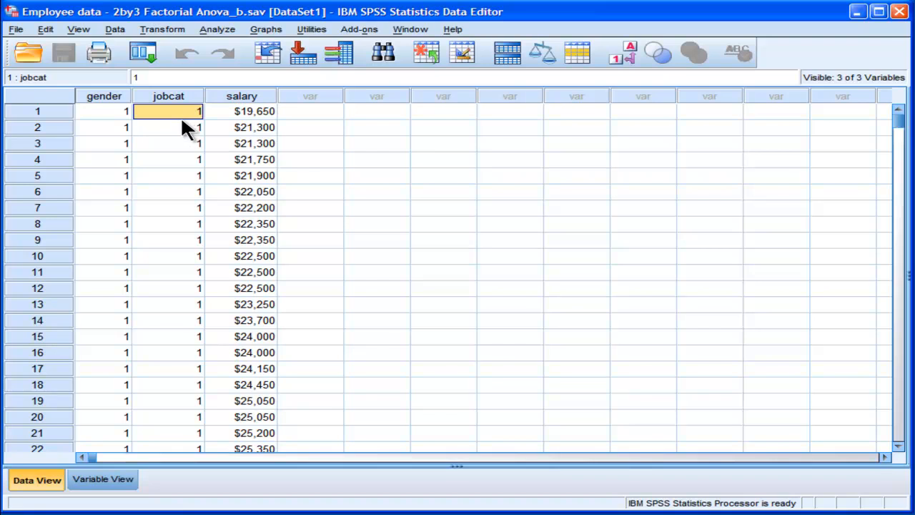
mouse_move(178, 122)
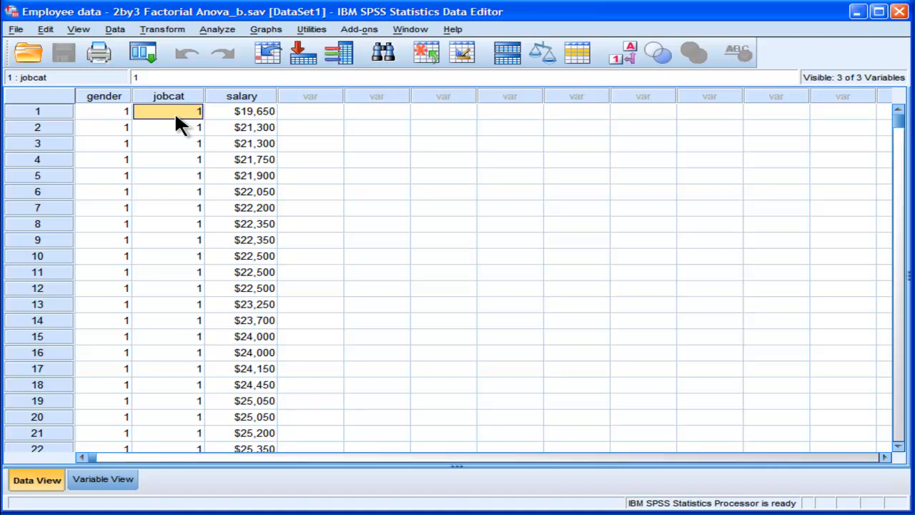
mouse_move(407, 498)
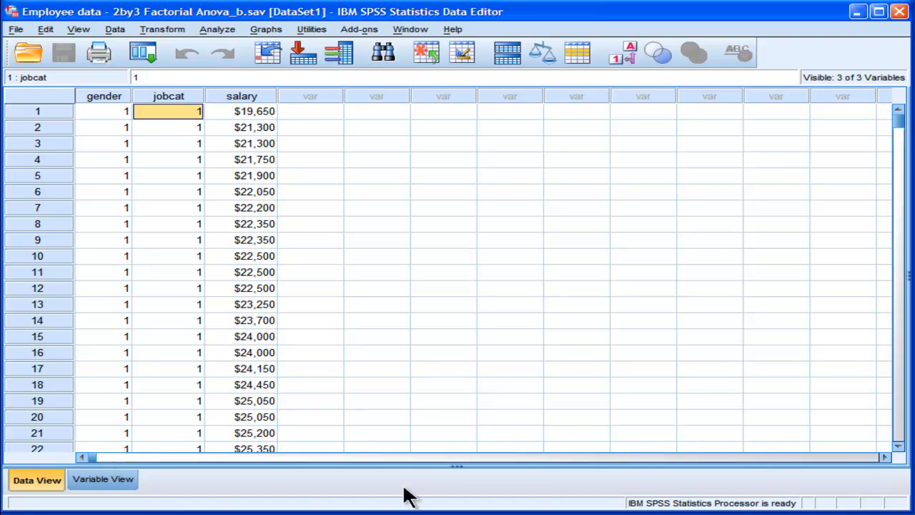
mouse_move(432, 507)
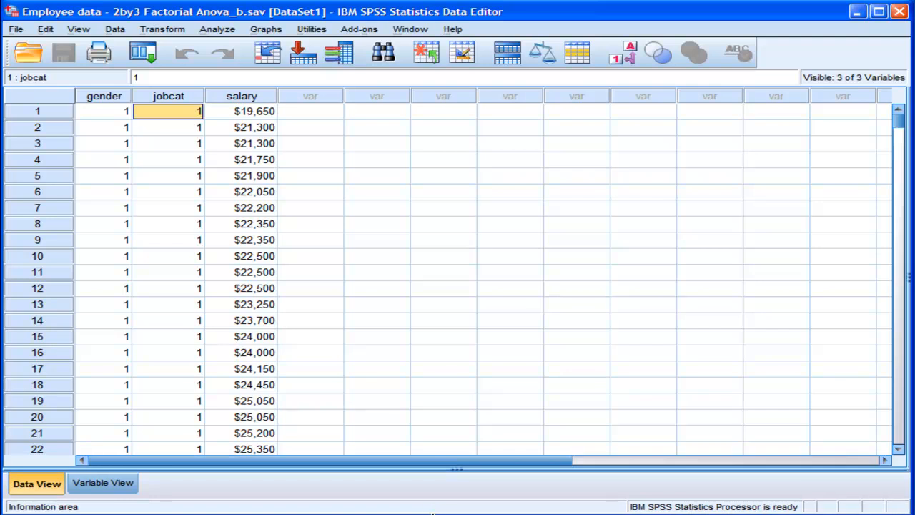
mouse_move(107, 121)
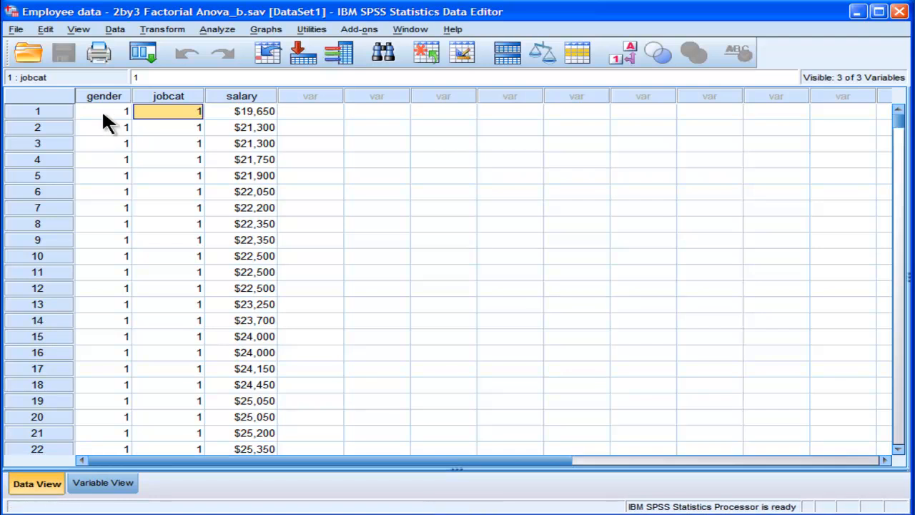
left_click(103, 111)
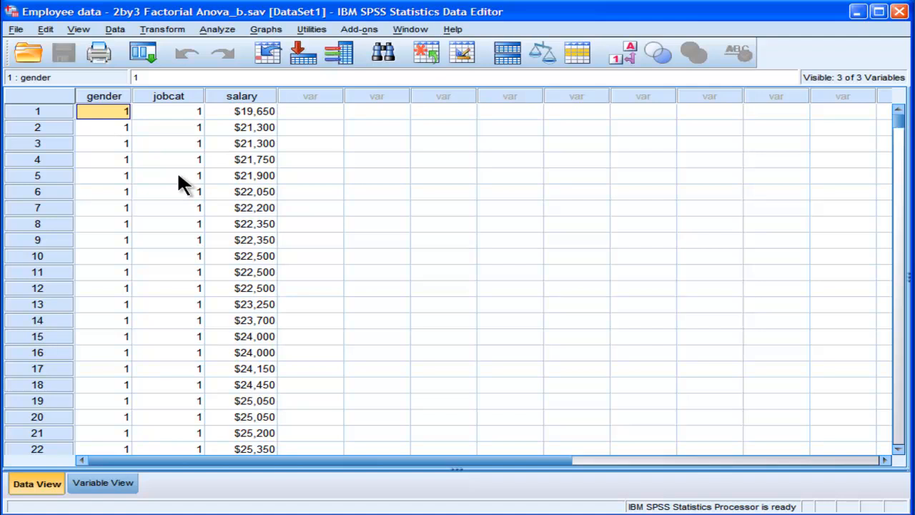
mouse_move(246, 143)
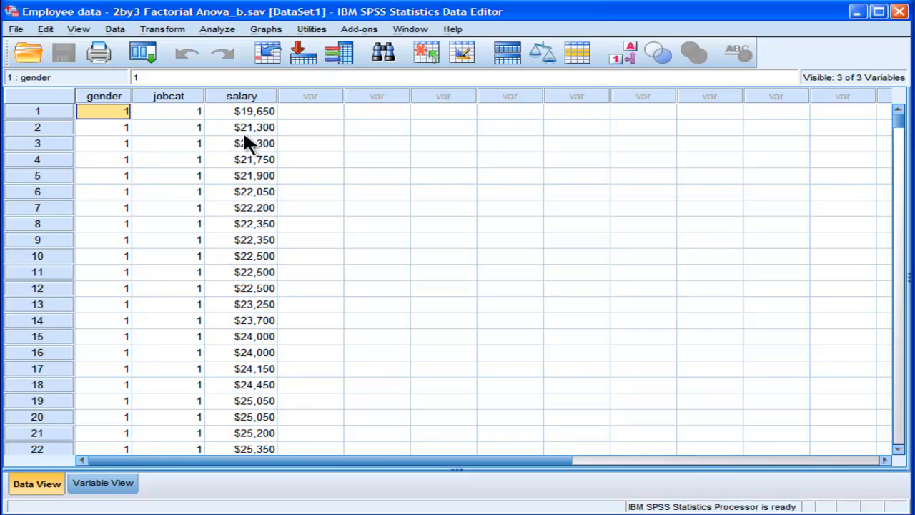
left_click(241, 95)
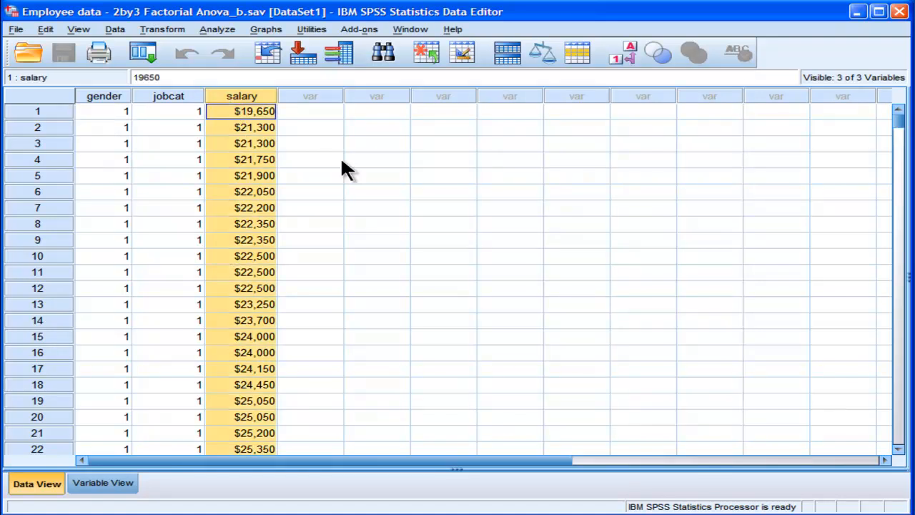
left_click(255, 112)
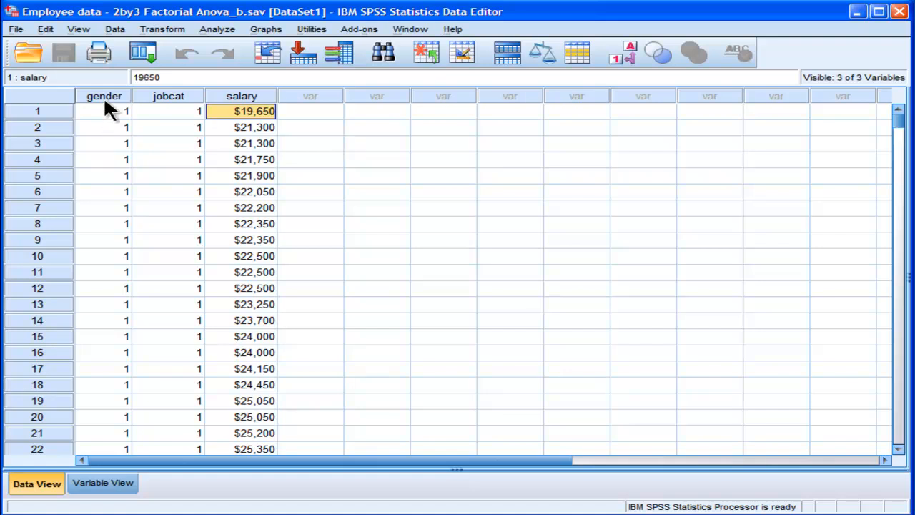
left_click(103, 112)
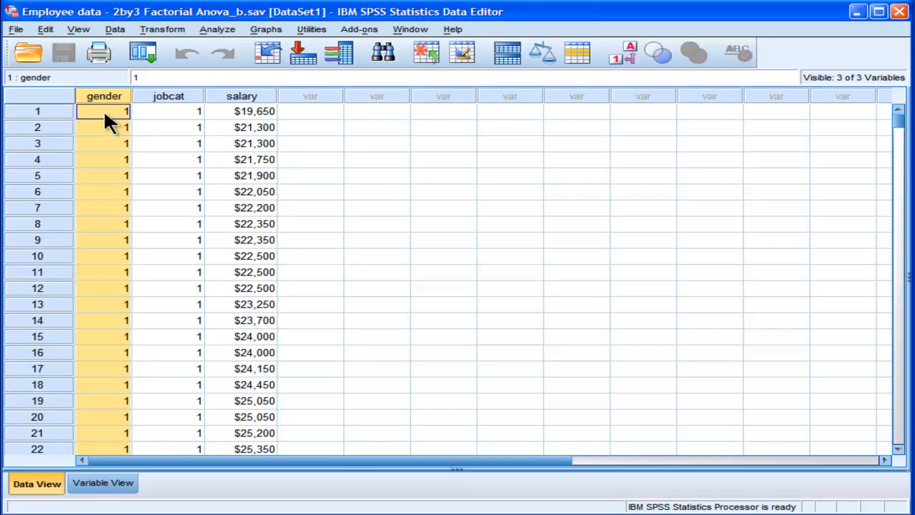
left_click(168, 112)
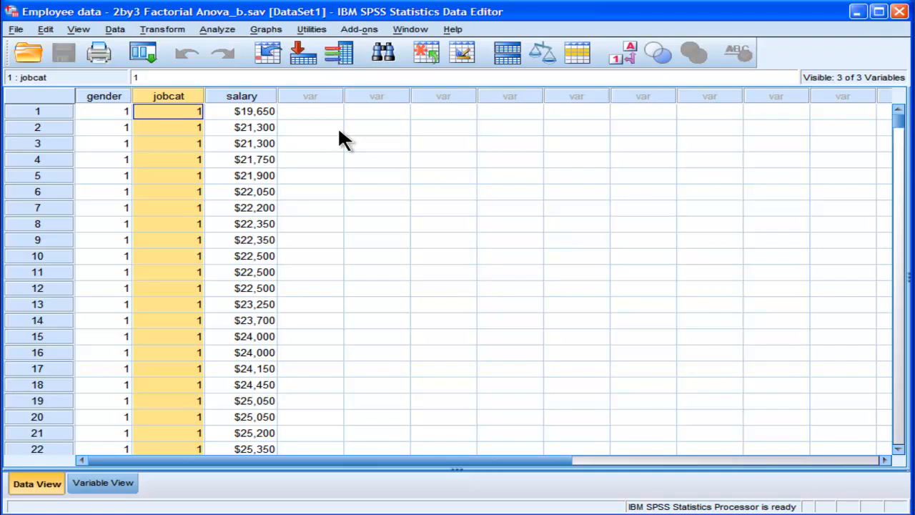
mouse_move(117, 106)
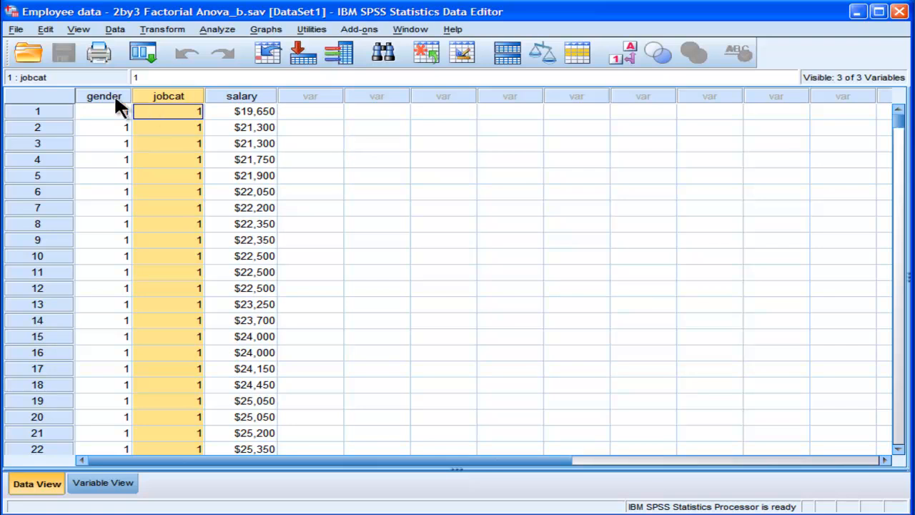
mouse_move(159, 109)
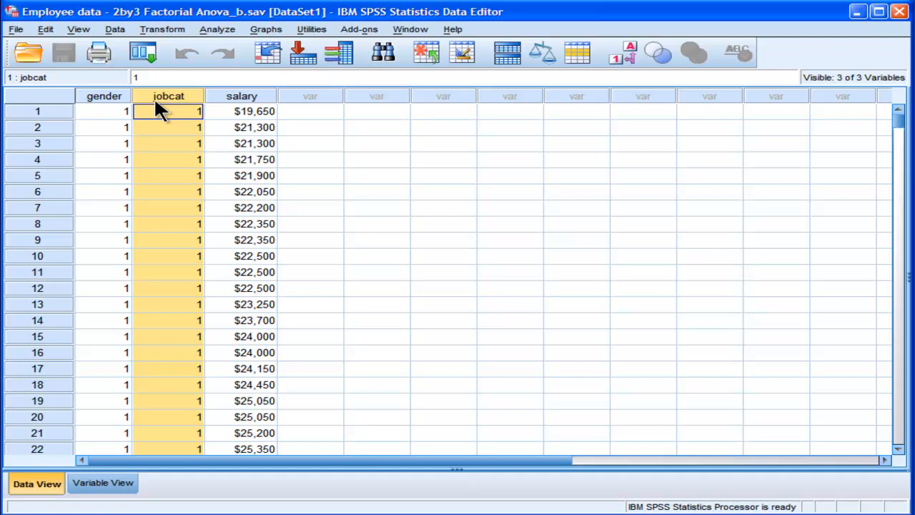
mouse_move(169, 111)
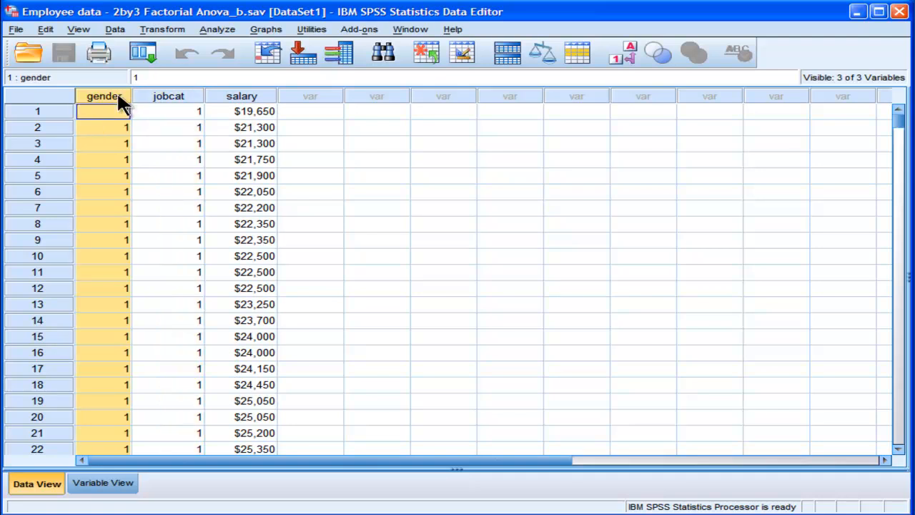
mouse_move(102, 96)
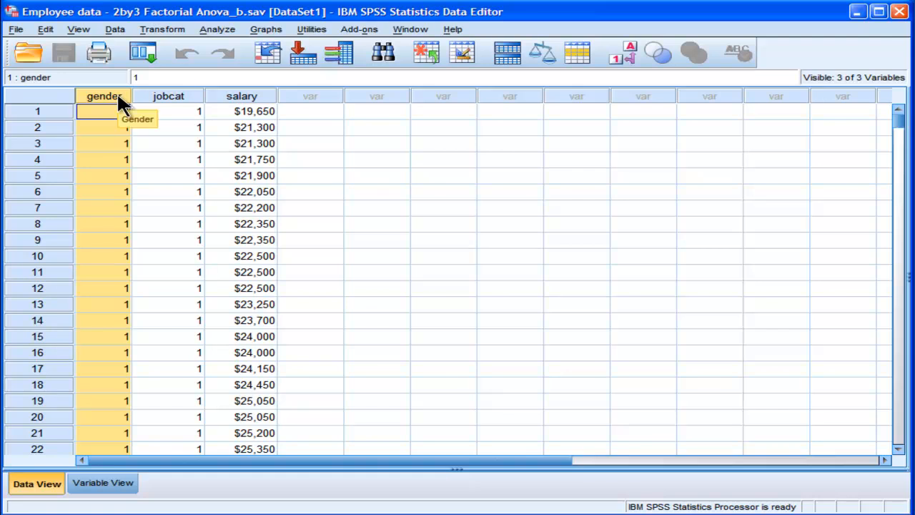
left_click(169, 112)
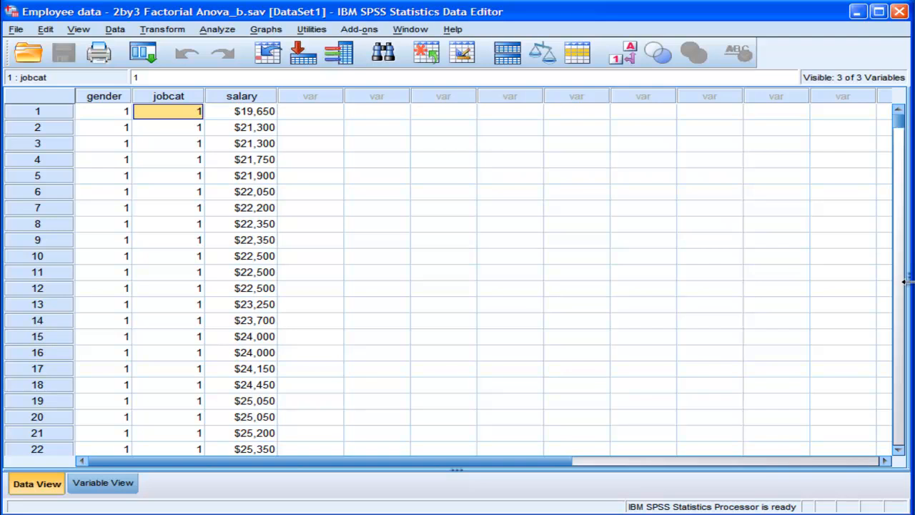
mouse_move(265, 145)
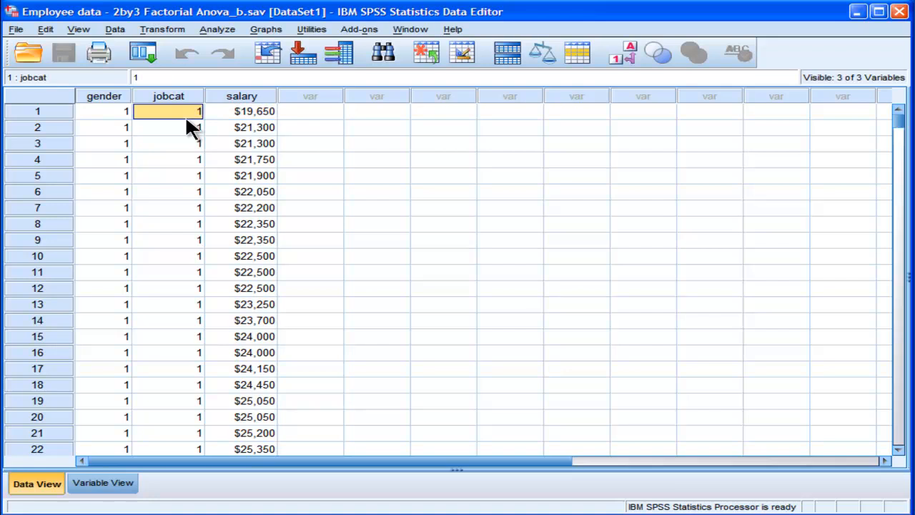
mouse_move(236, 68)
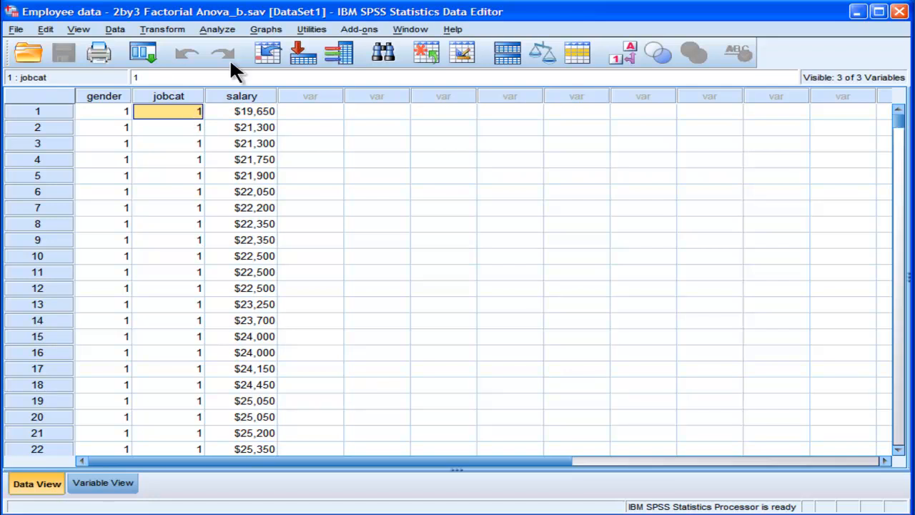
Step: Start the Univariate General Linear Model analysis from the Analyze menu
left_click(217, 29)
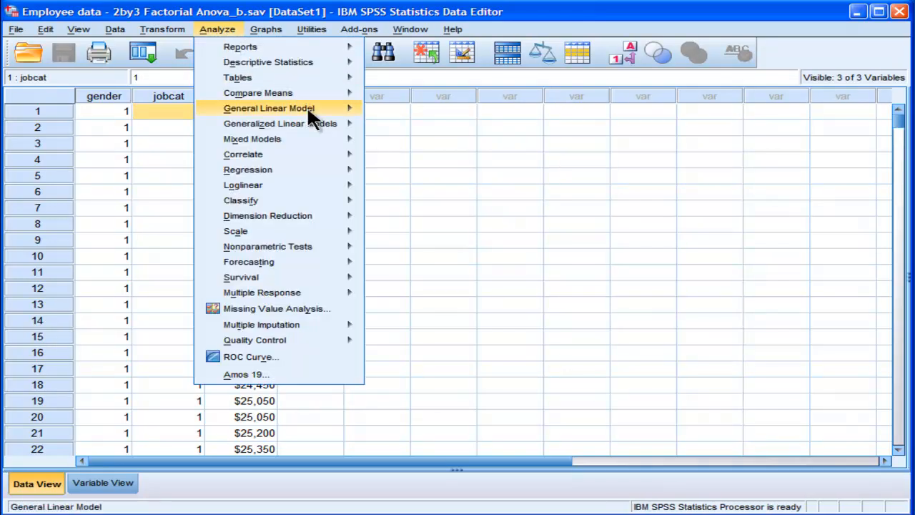
mouse_move(269, 109)
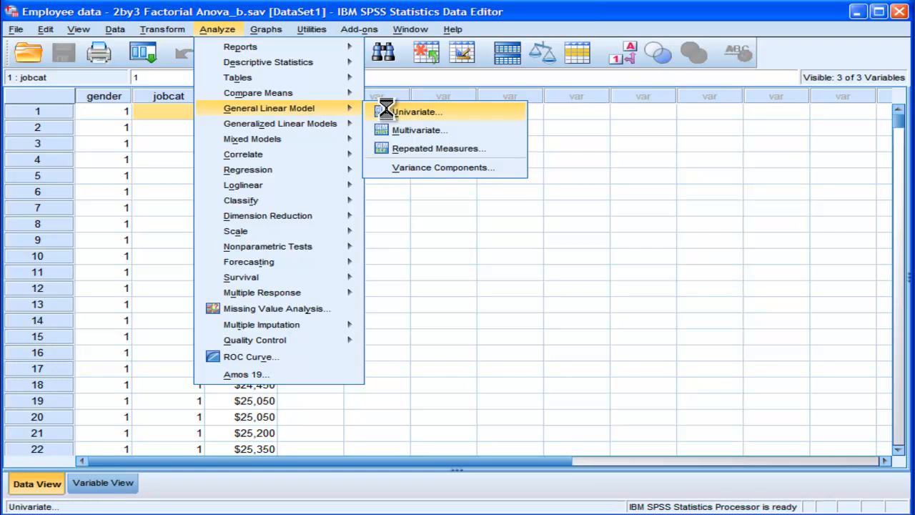
left_click(417, 112)
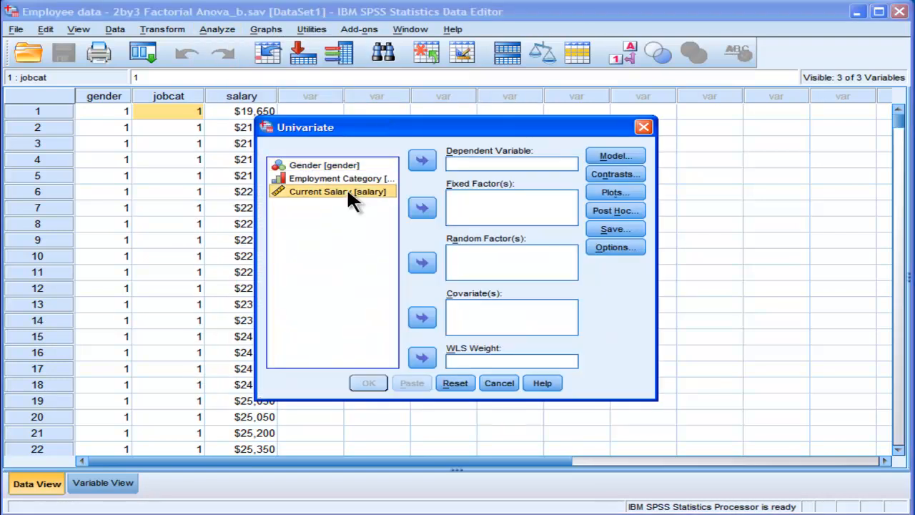
Step: Make Current Salary the dependent variable with Gender and Employment Category as fixed factors
left_click(422, 160)
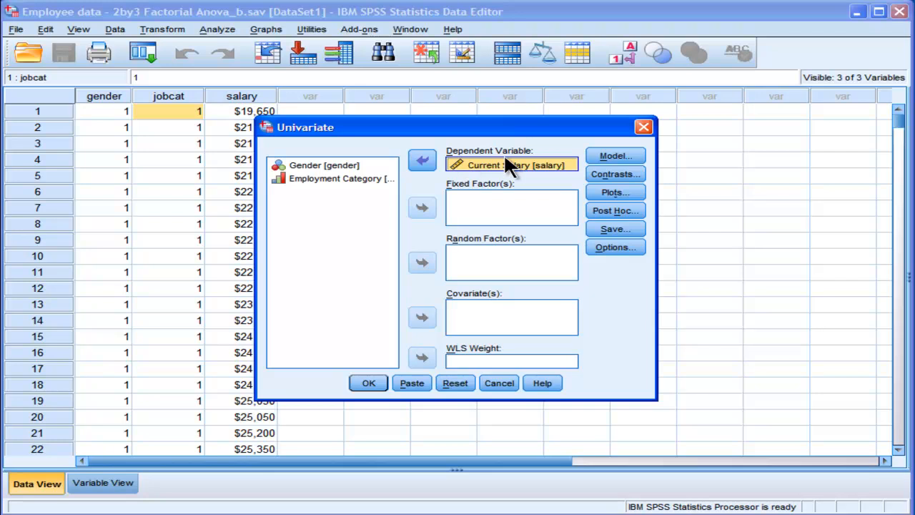
mouse_move(497, 183)
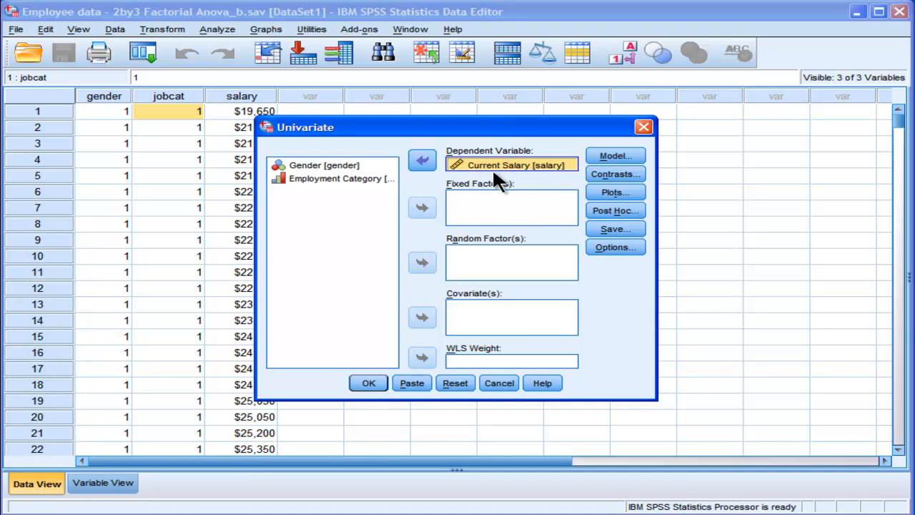
left_click(323, 166)
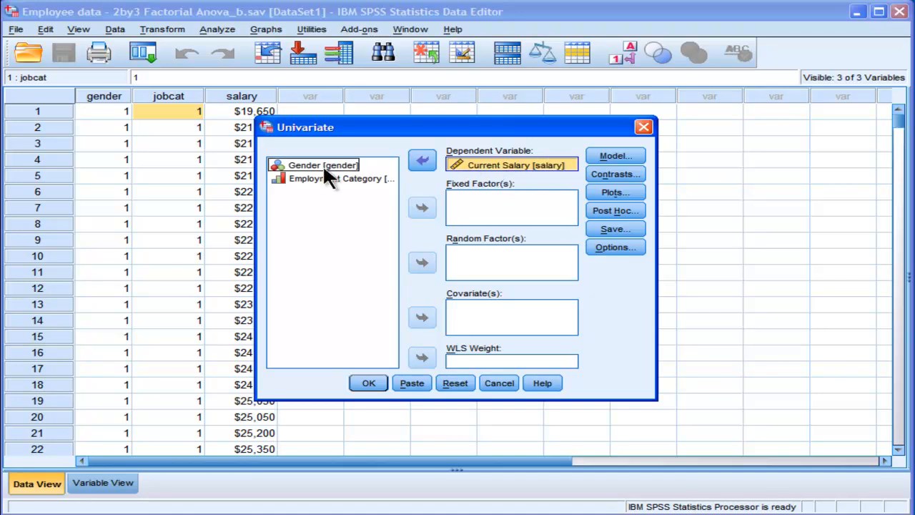
left_click(324, 166)
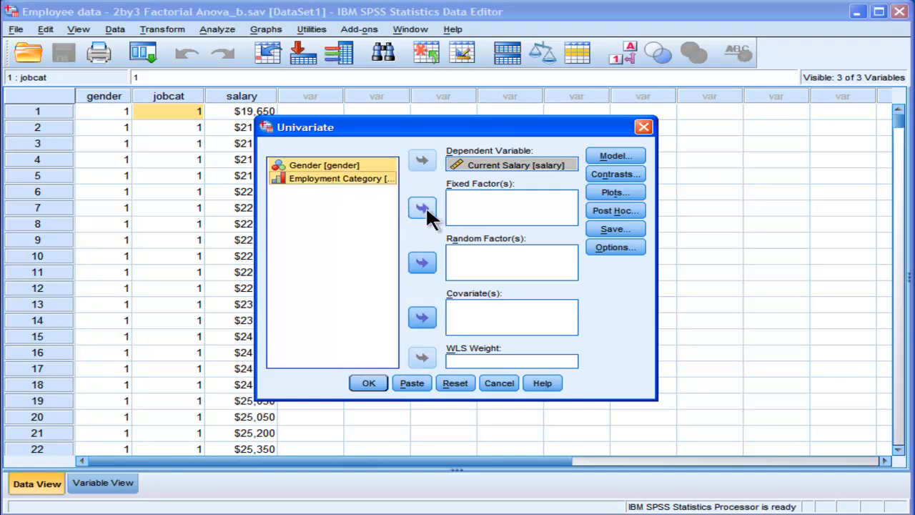
left_click(422, 209)
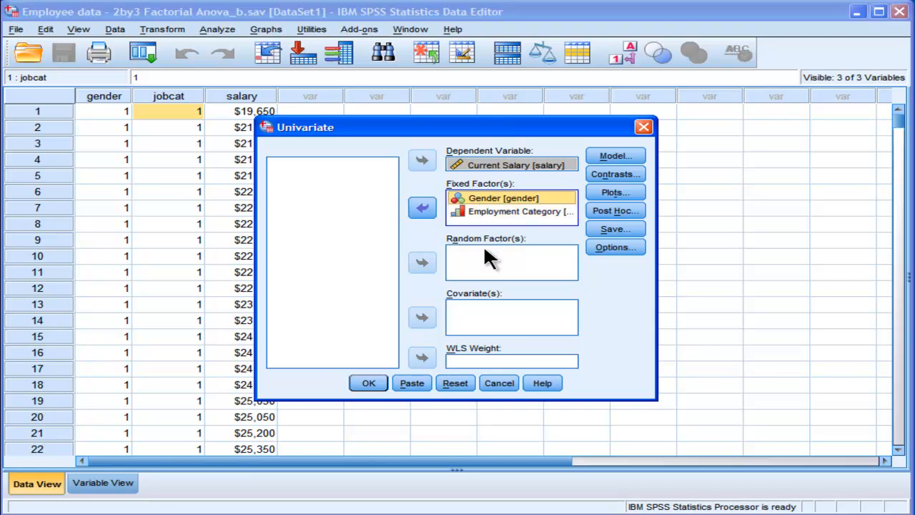
left_click(504, 198)
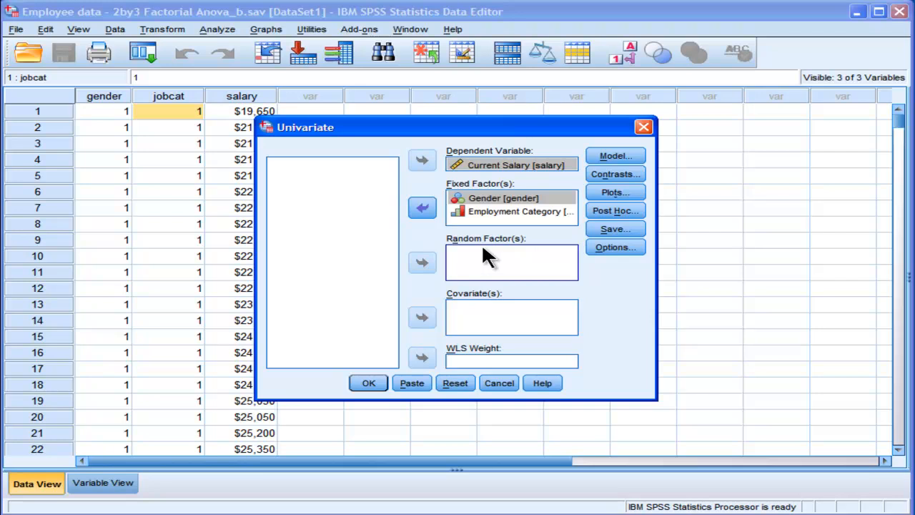
mouse_move(479, 217)
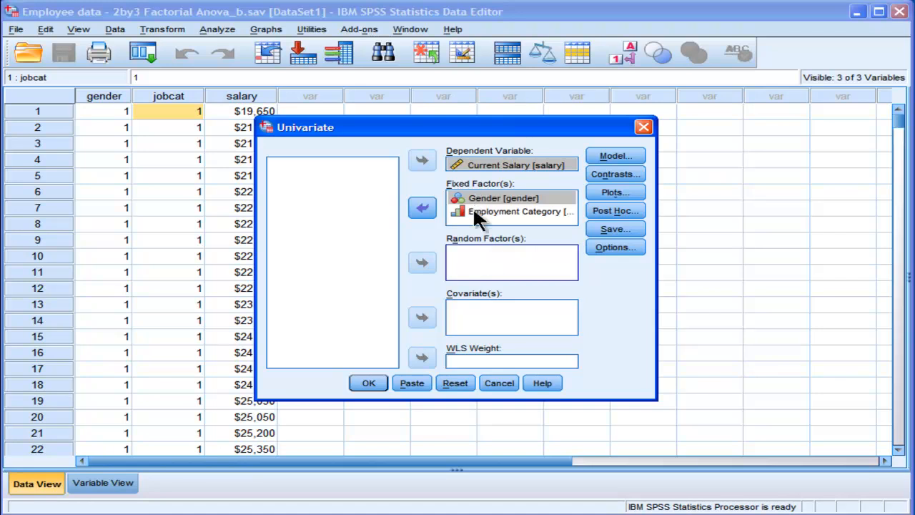
left_click(515, 212)
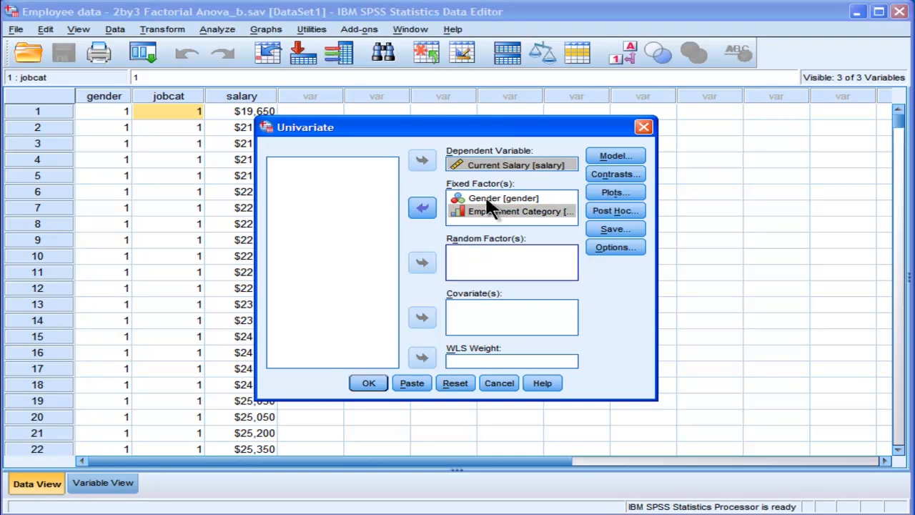
left_click(503, 197)
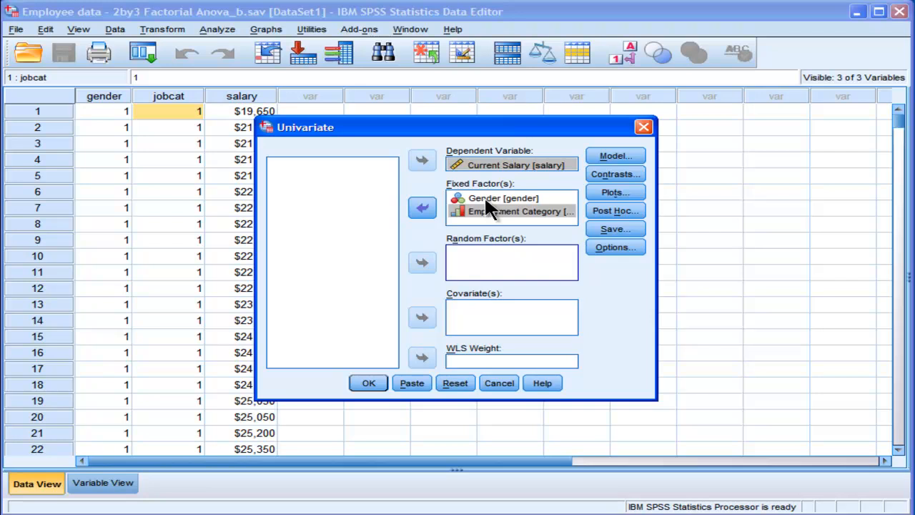
left_click(503, 198)
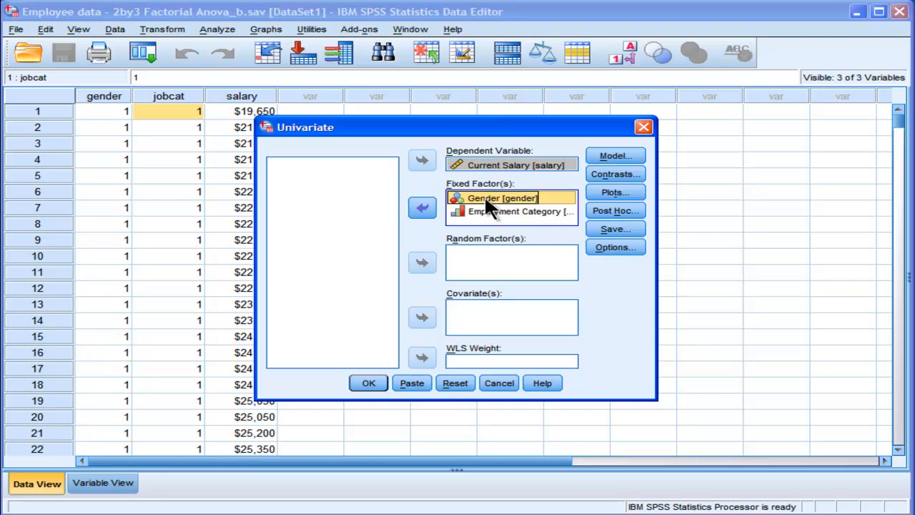
left_click(520, 212)
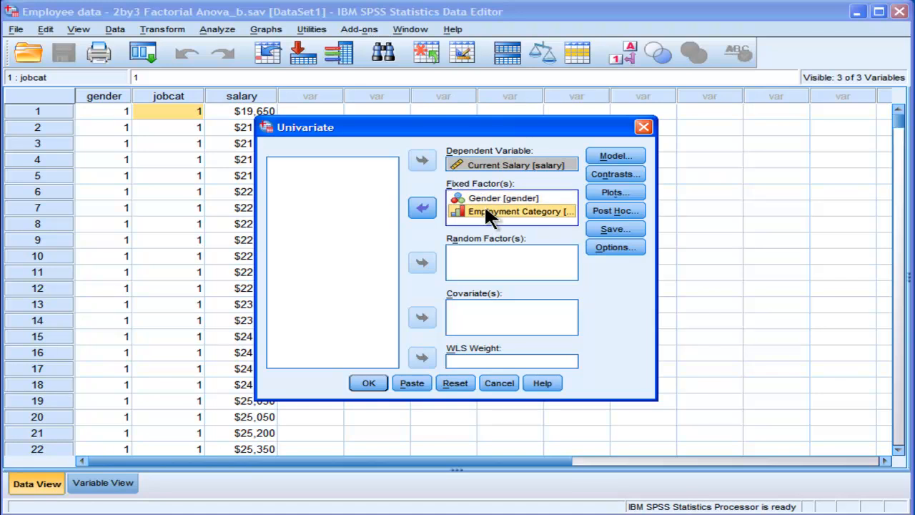
left_click(518, 212)
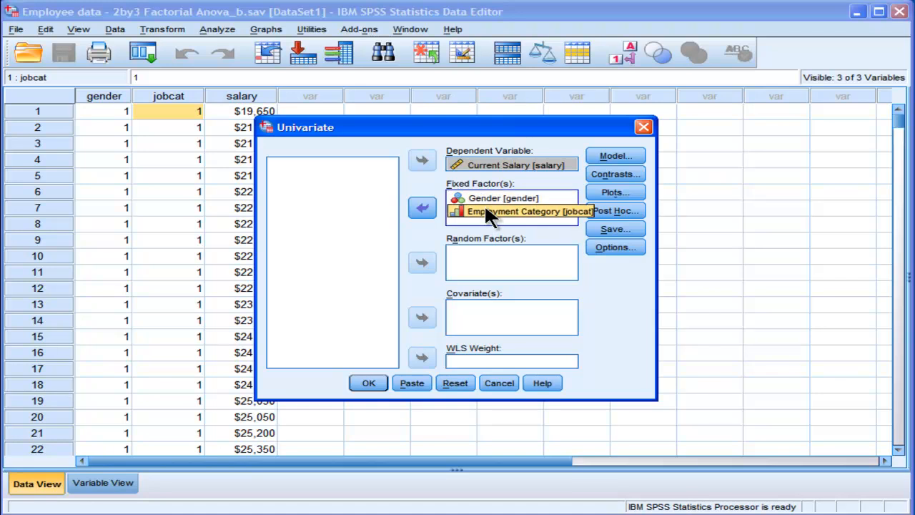
left_click(504, 198)
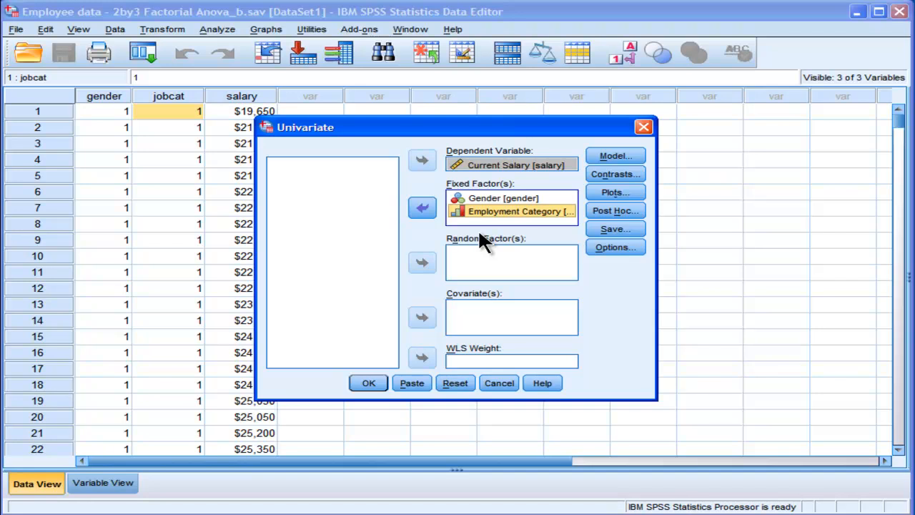
mouse_move(479, 260)
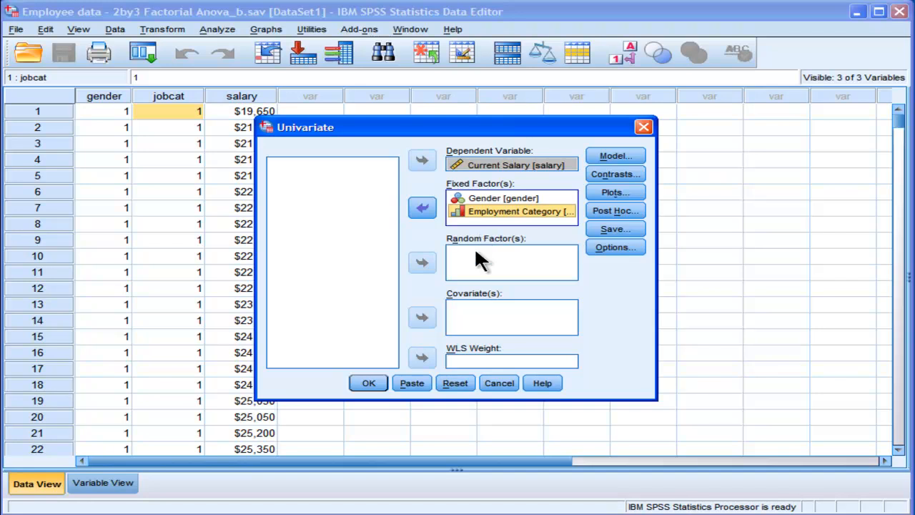
left_click(520, 212)
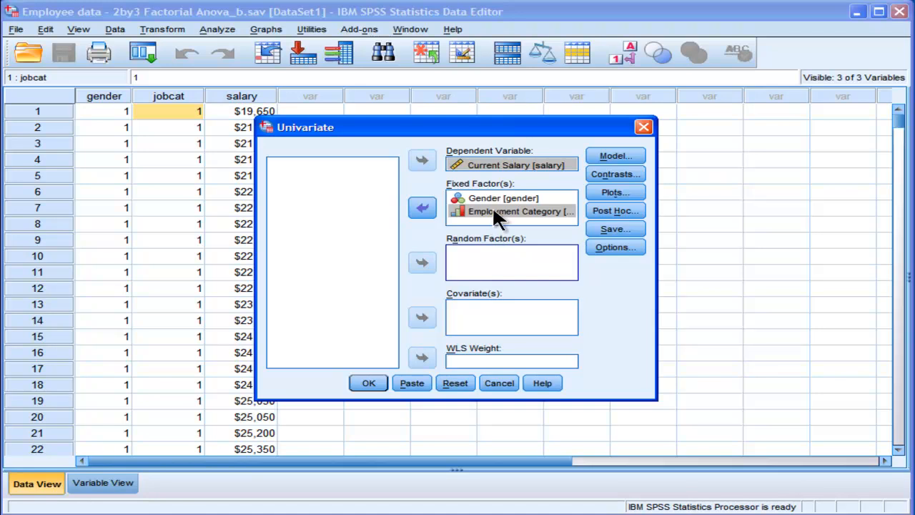
left_click(520, 211)
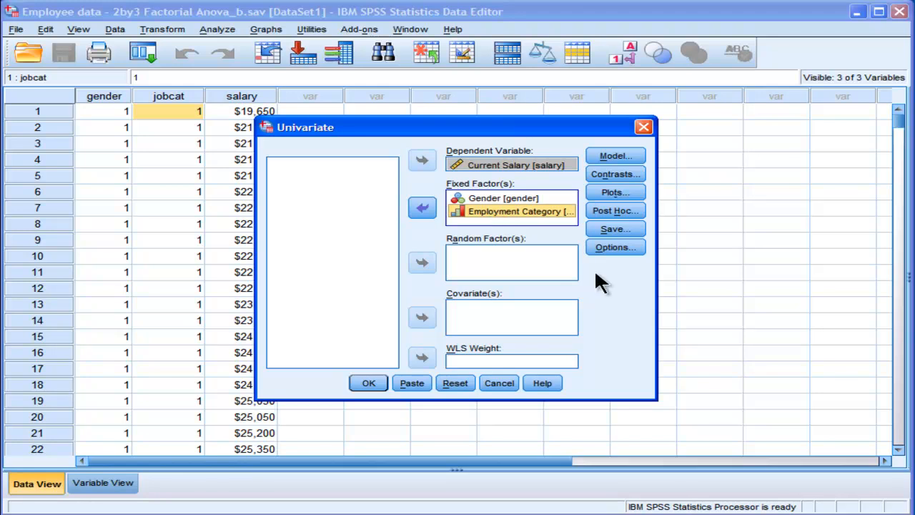
mouse_move(608, 286)
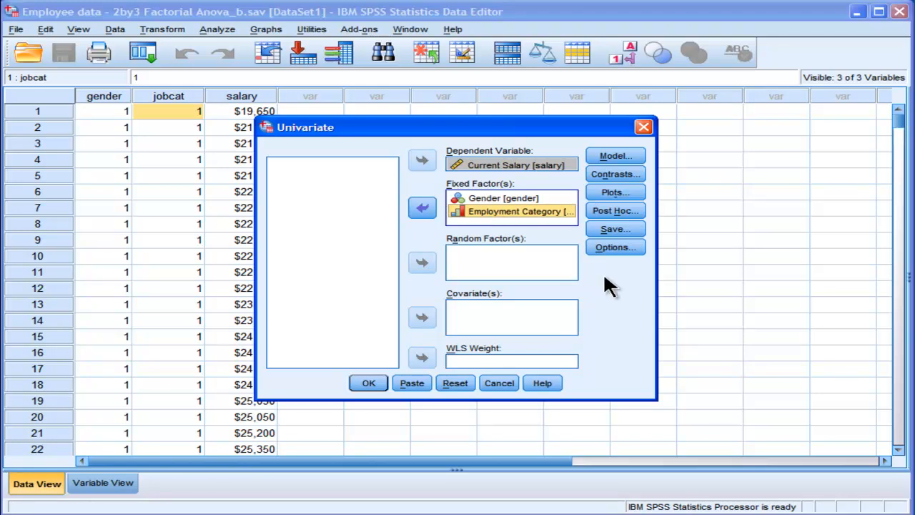
mouse_move(615, 246)
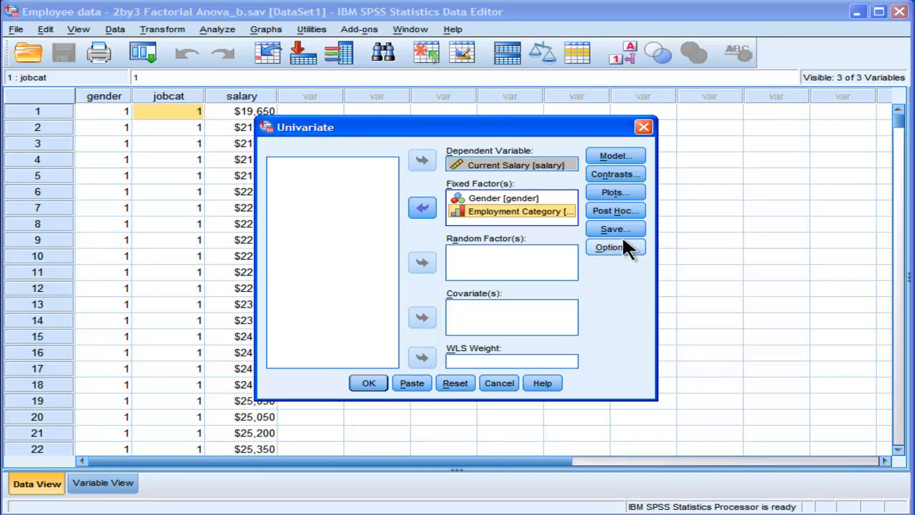
Step: In Univariate Options, request descriptive statistics in the output
left_click(609, 246)
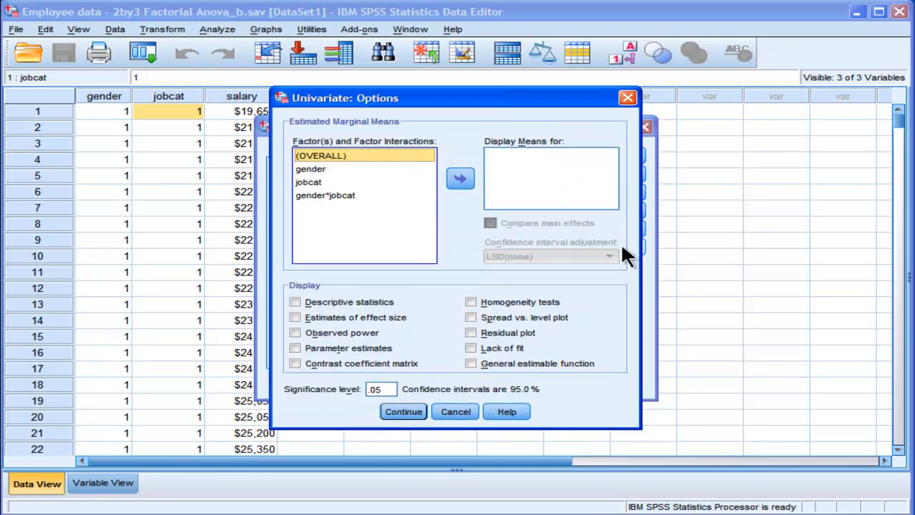
left_click(295, 301)
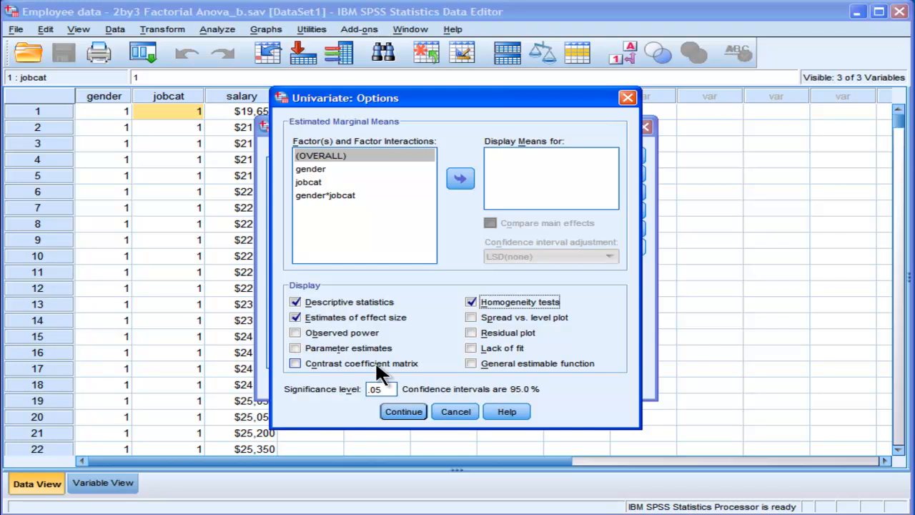
mouse_move(593, 357)
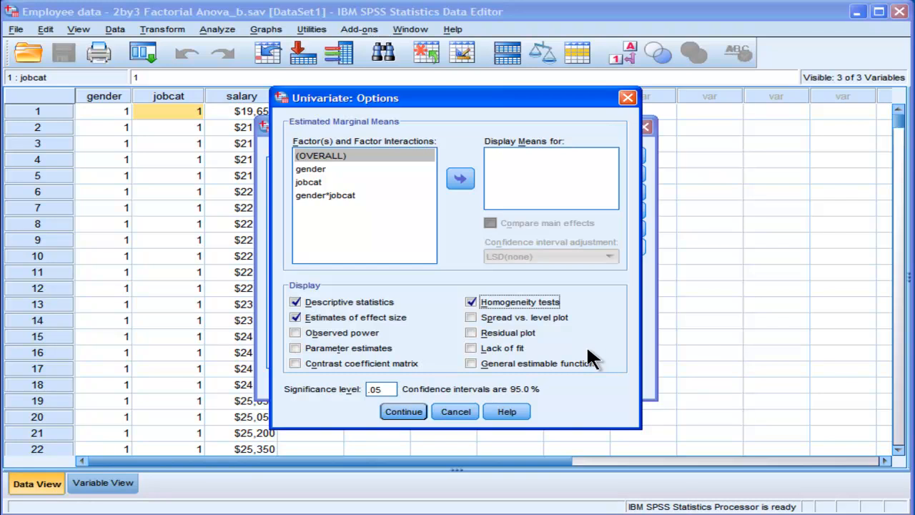
mouse_move(579, 357)
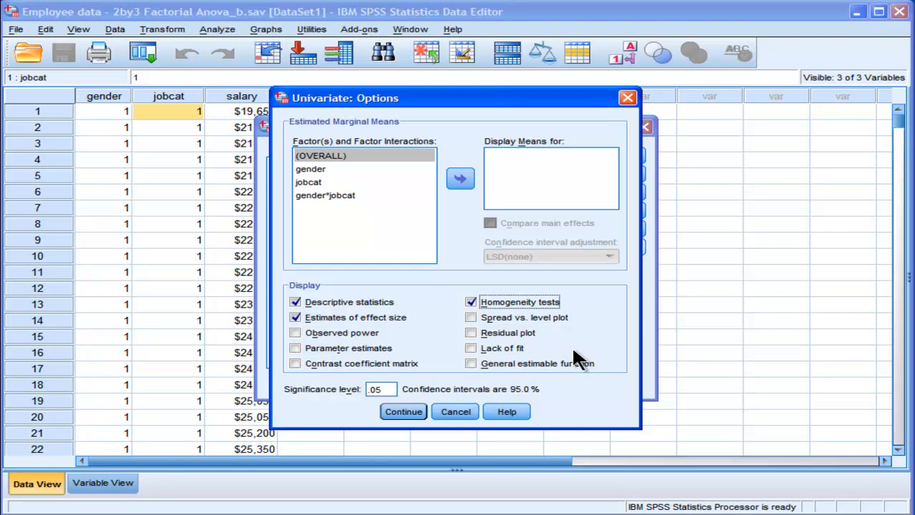
Step: Display estimated marginal means for gender, jobcat and gender*jobcat
left_click(310, 169)
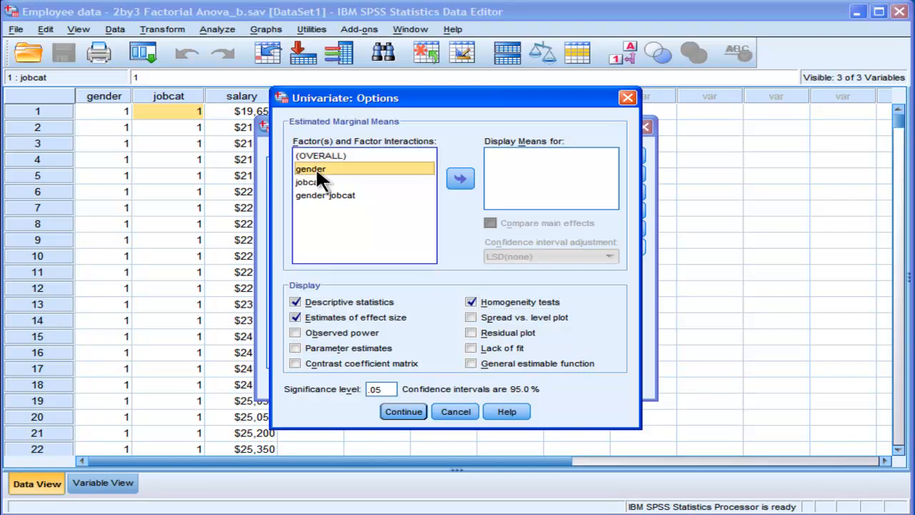
mouse_move(326, 207)
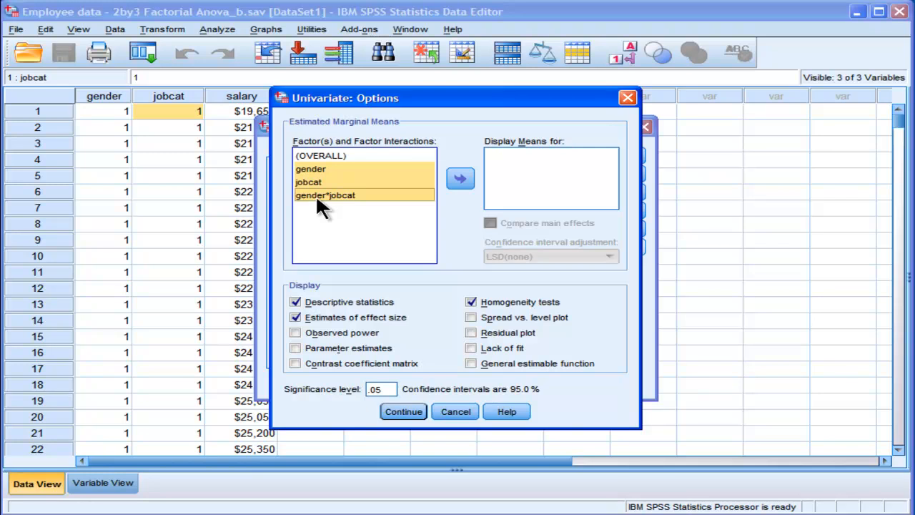
left_click(460, 178)
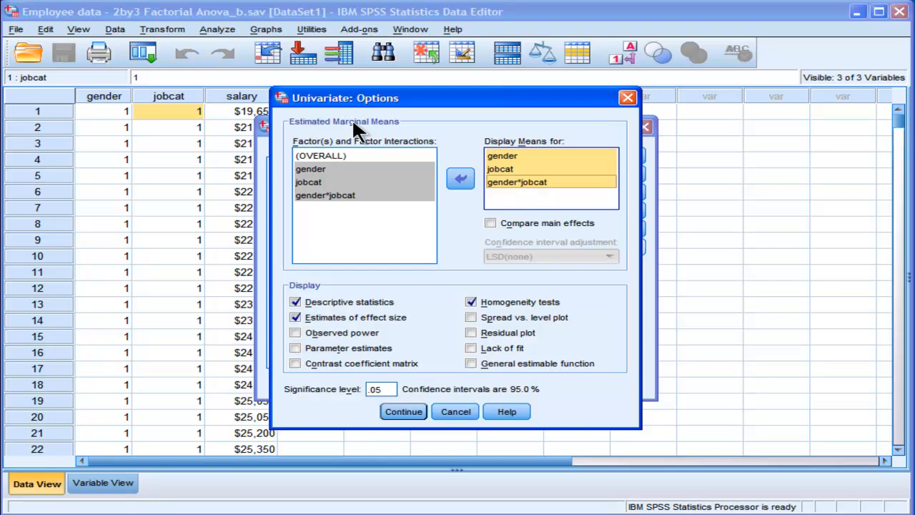
mouse_move(323, 128)
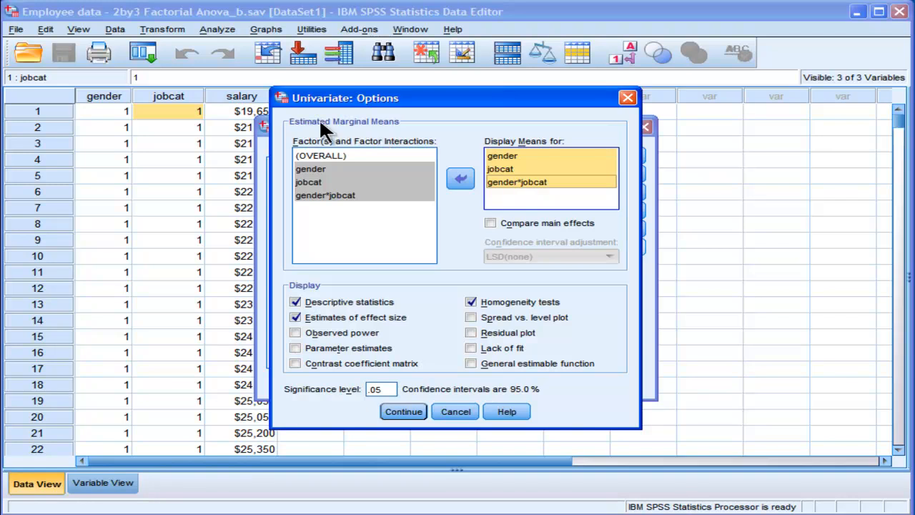